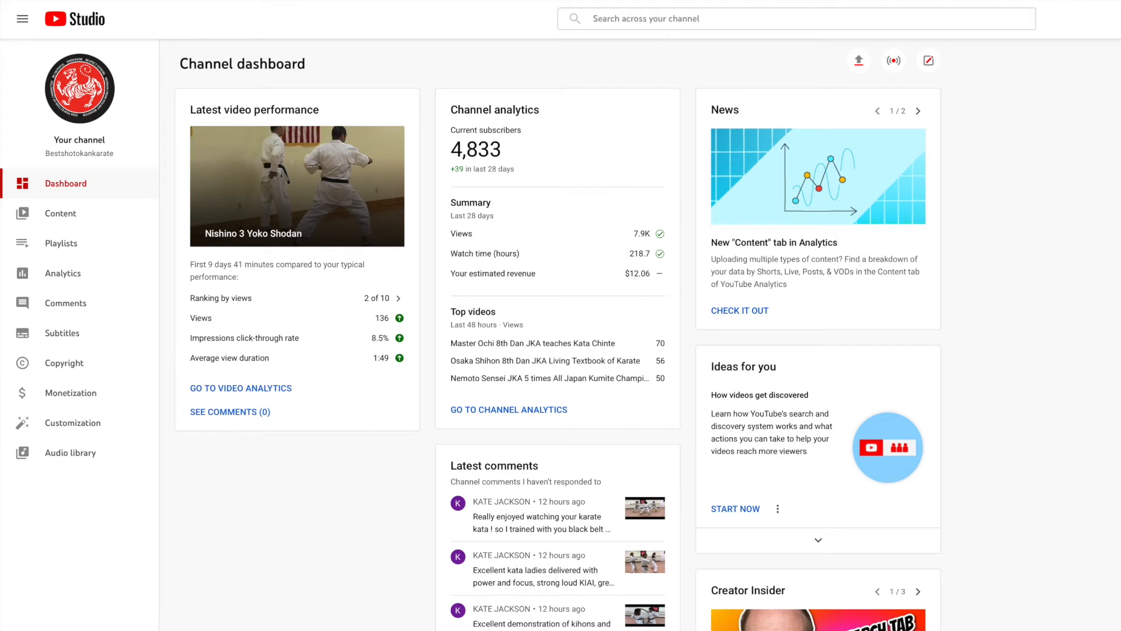
pyautogui.moveTo(54, 427)
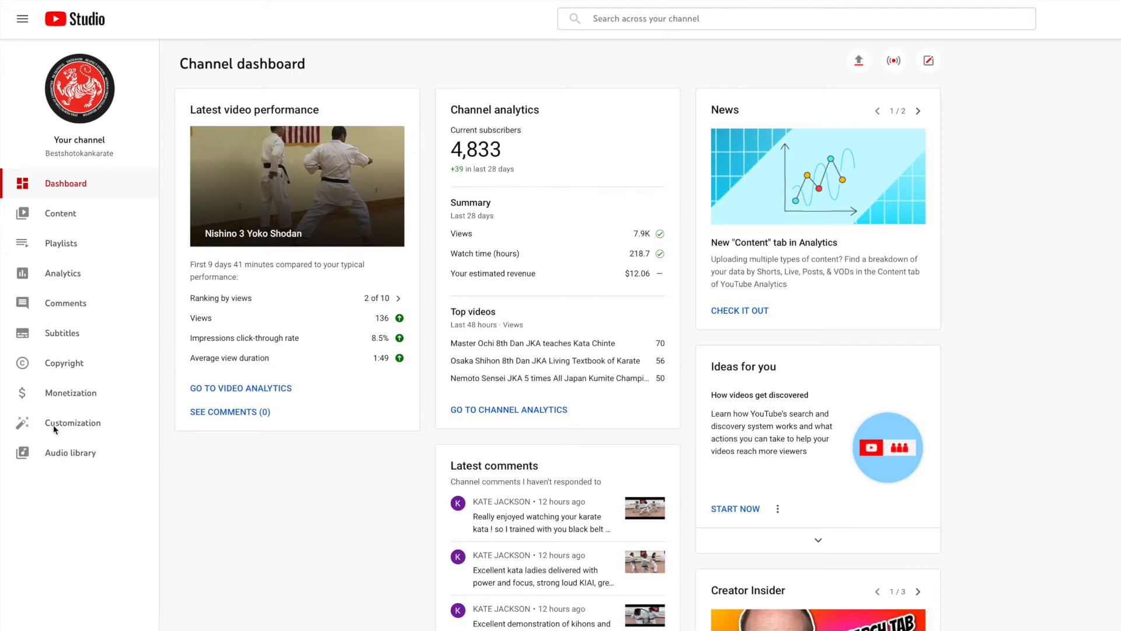
# Open the Channel copyright page from the Studio sidebar.
pyautogui.click(63, 362)
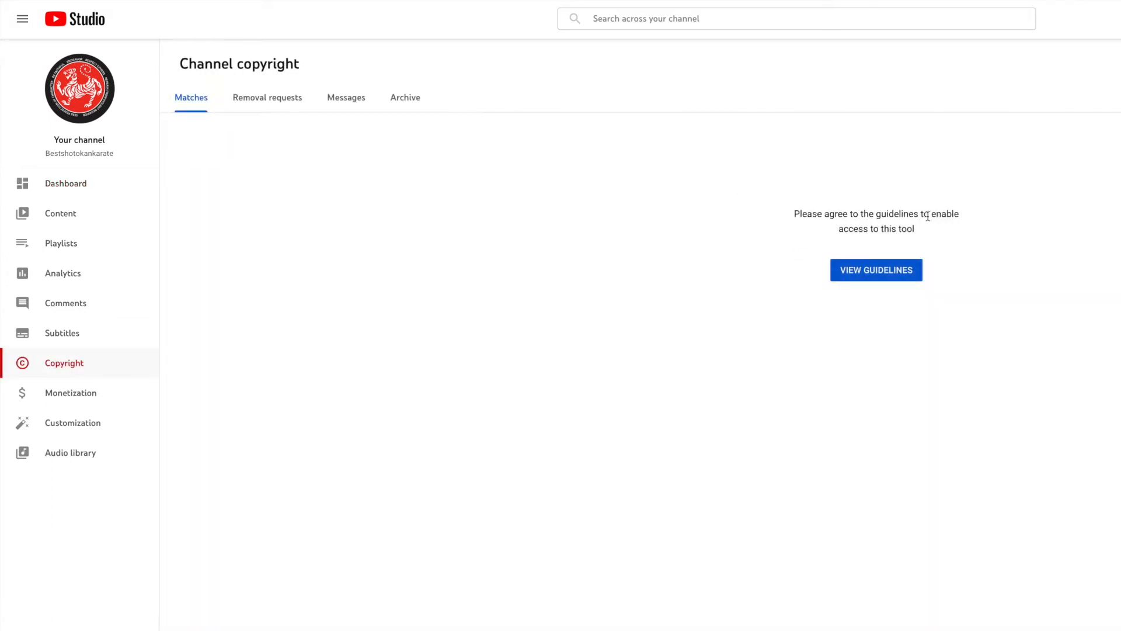
pyautogui.moveTo(863, 277)
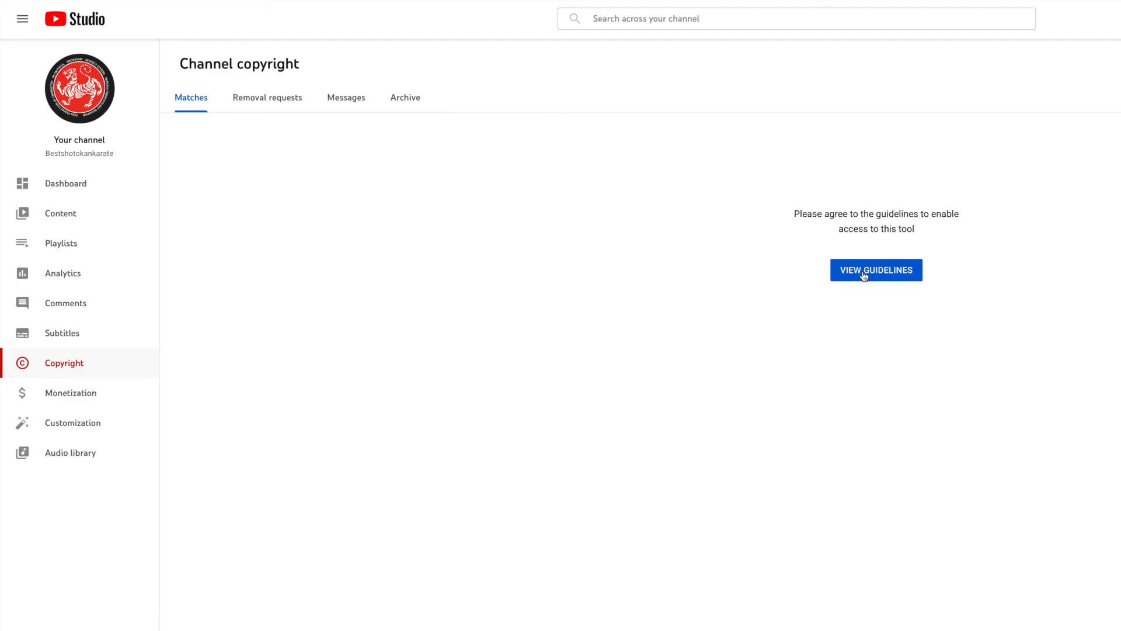
# Read the Copyright Match Tool guidelines and agree to continue, unlocking the Matches list.
pyautogui.click(875, 270)
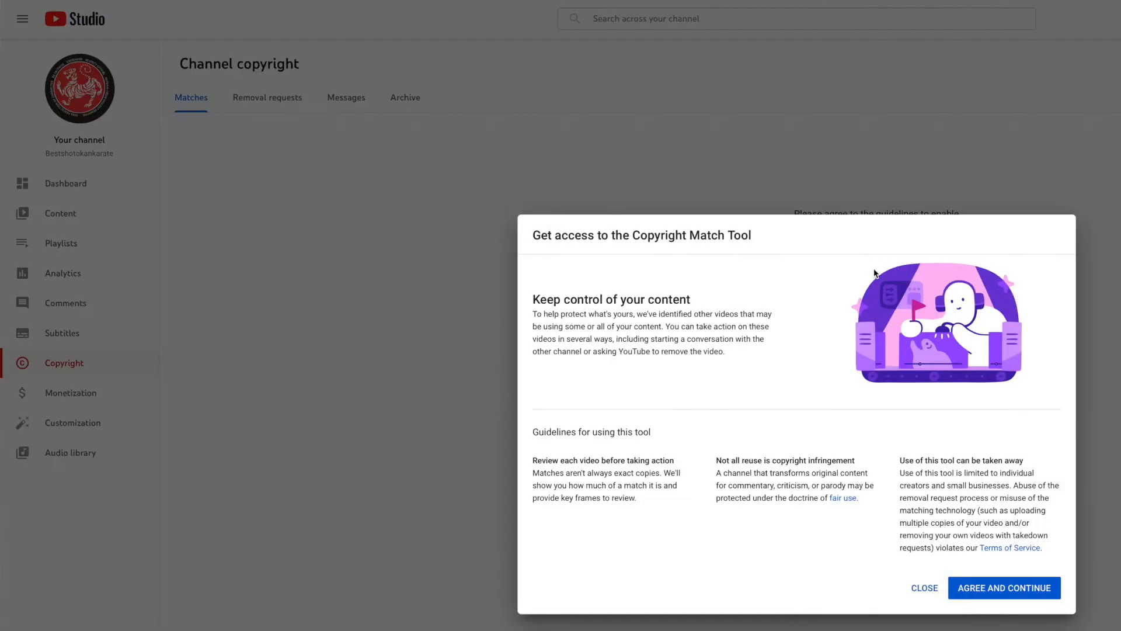
pyautogui.moveTo(1005, 588)
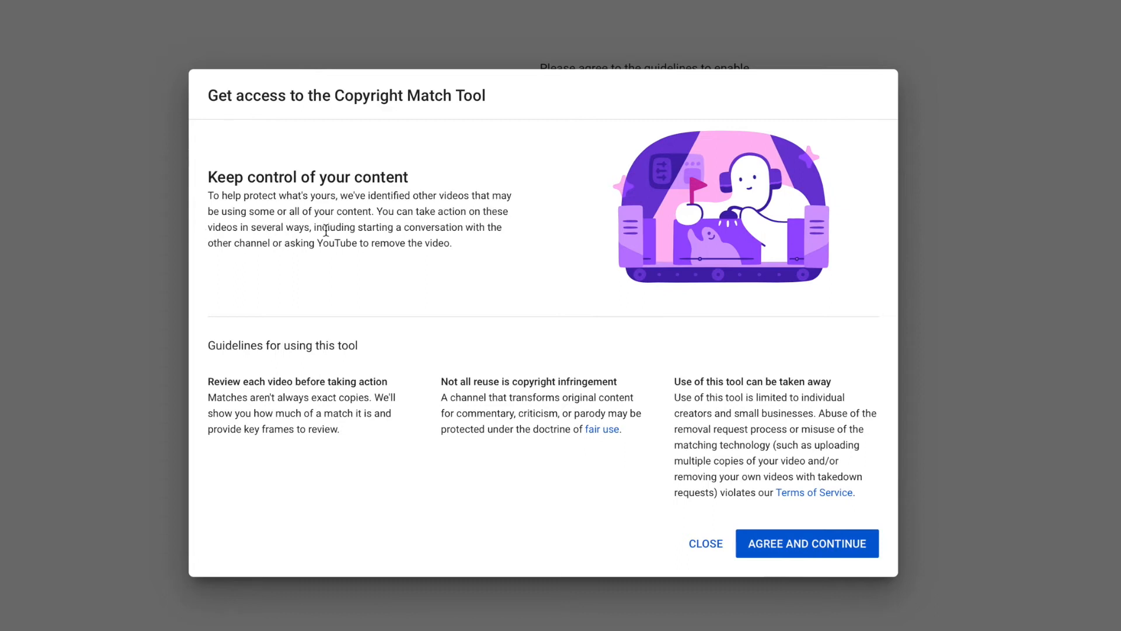
pyautogui.moveTo(259, 247)
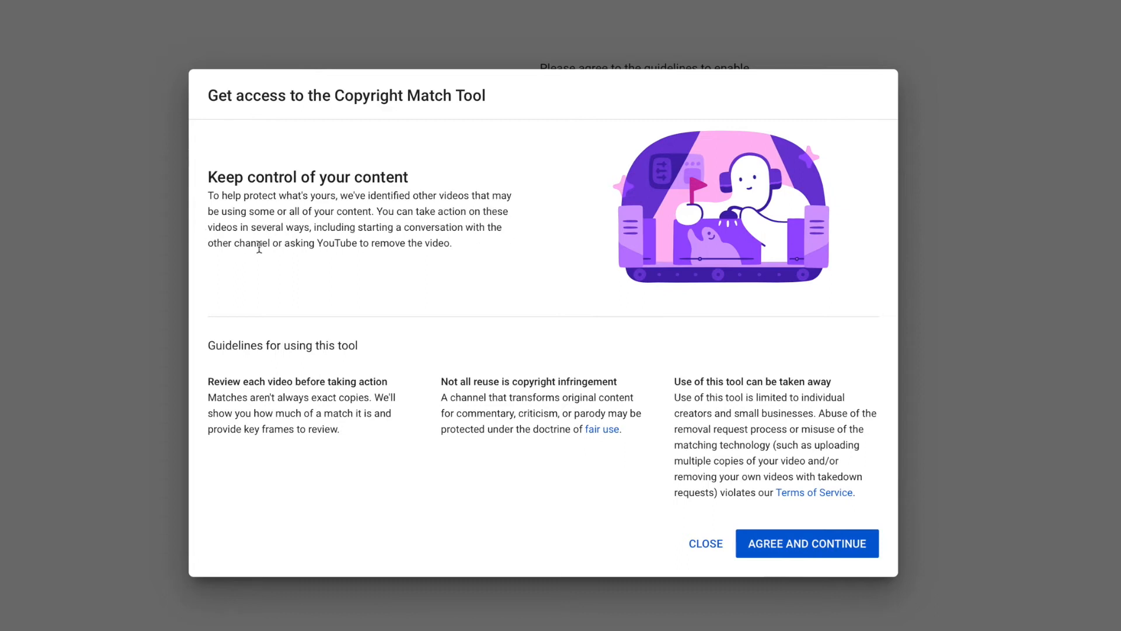
pyautogui.moveTo(445, 262)
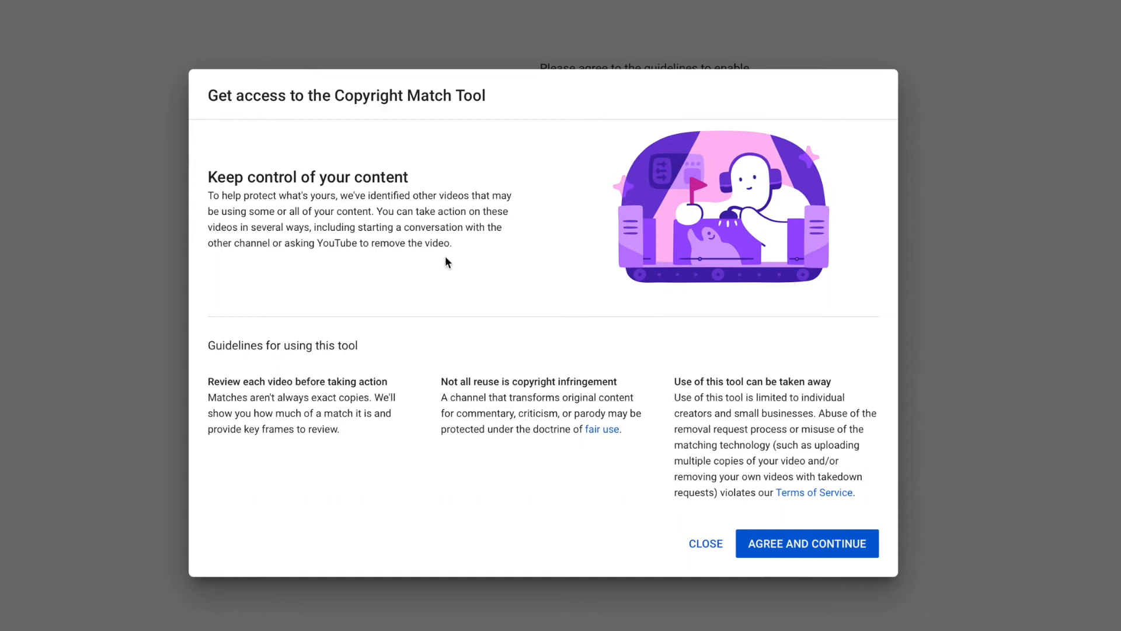
pyautogui.moveTo(261, 384)
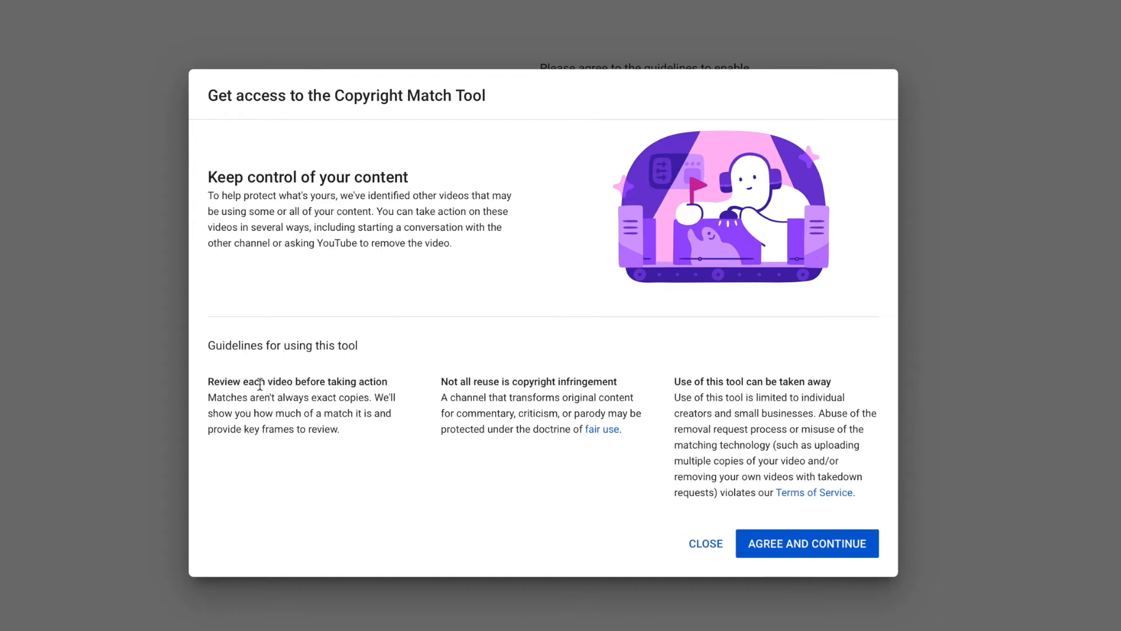
pyautogui.moveTo(237, 398)
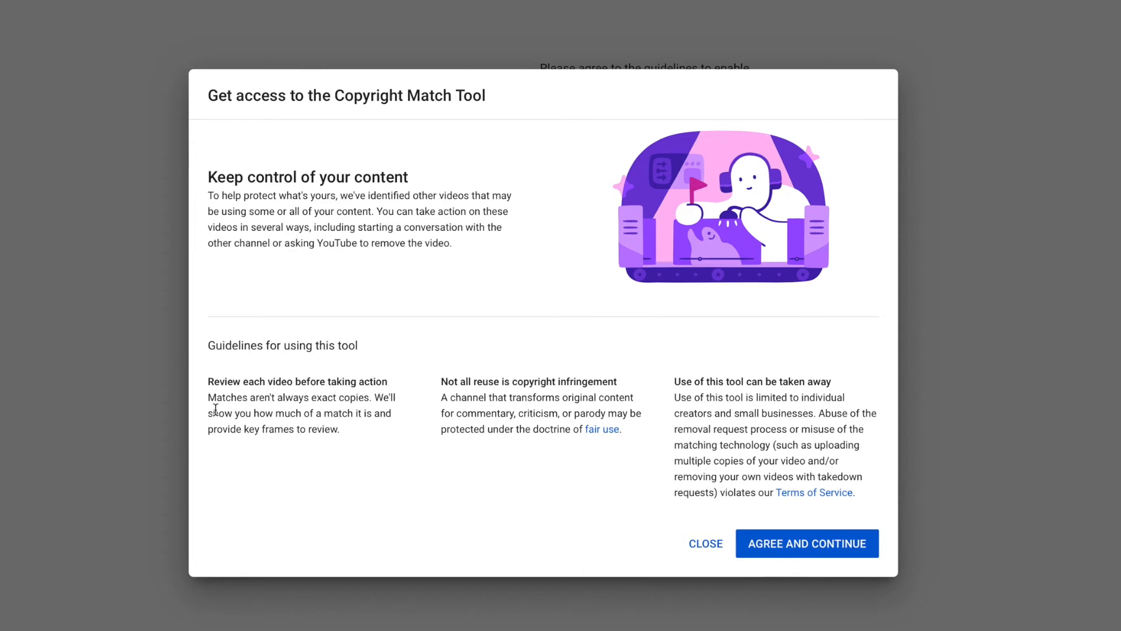
pyautogui.moveTo(383, 416)
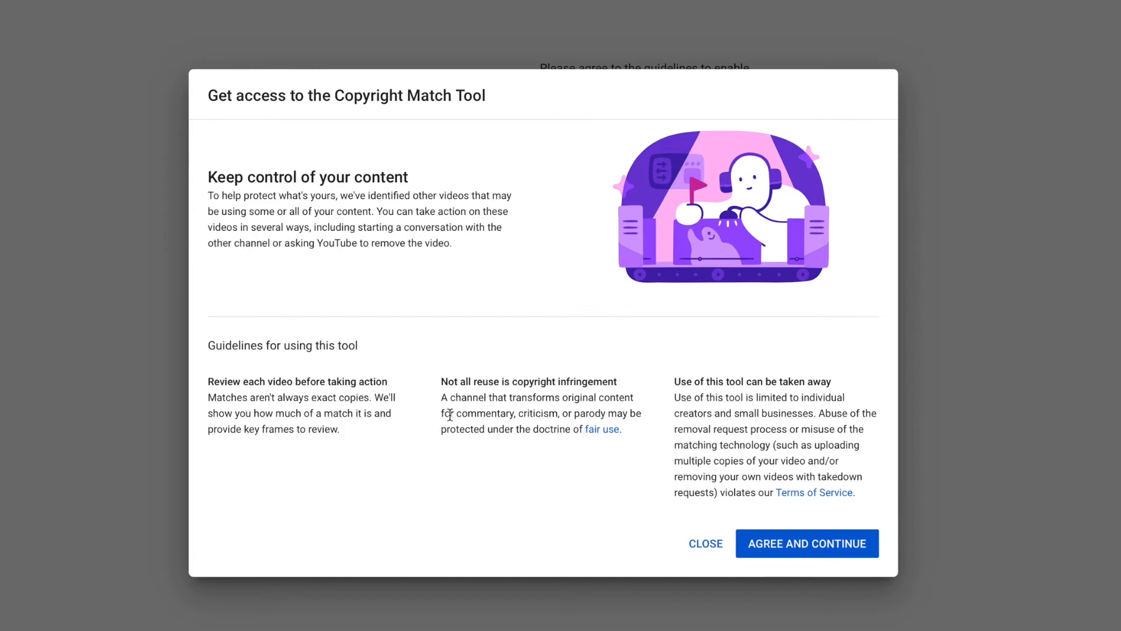
pyautogui.moveTo(437, 438)
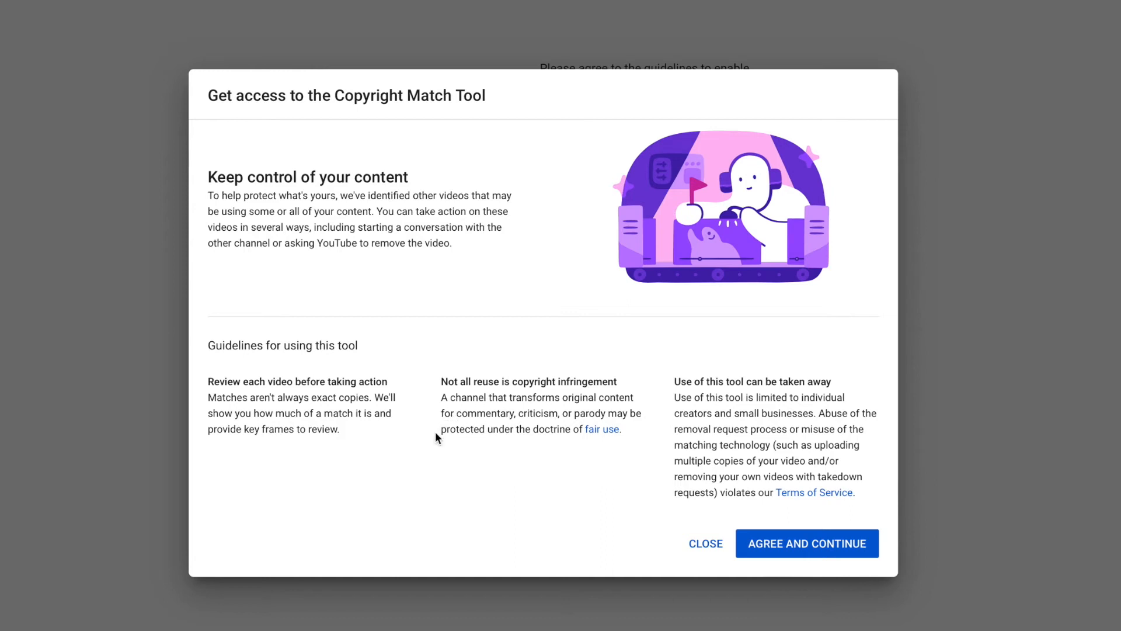
pyautogui.moveTo(645, 371)
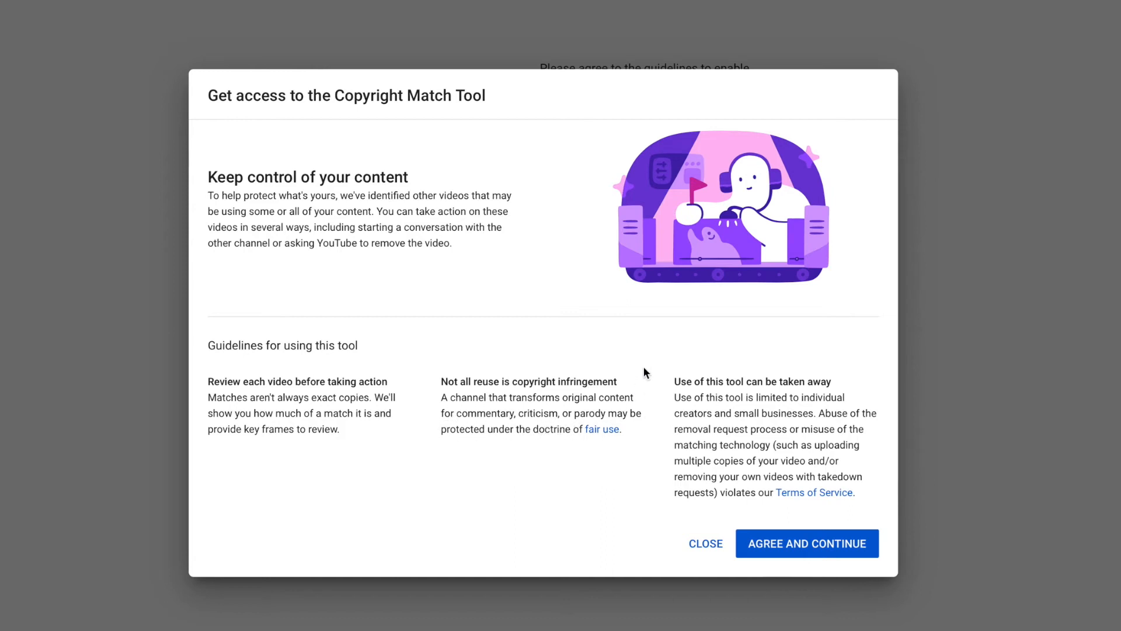
pyautogui.moveTo(725, 384)
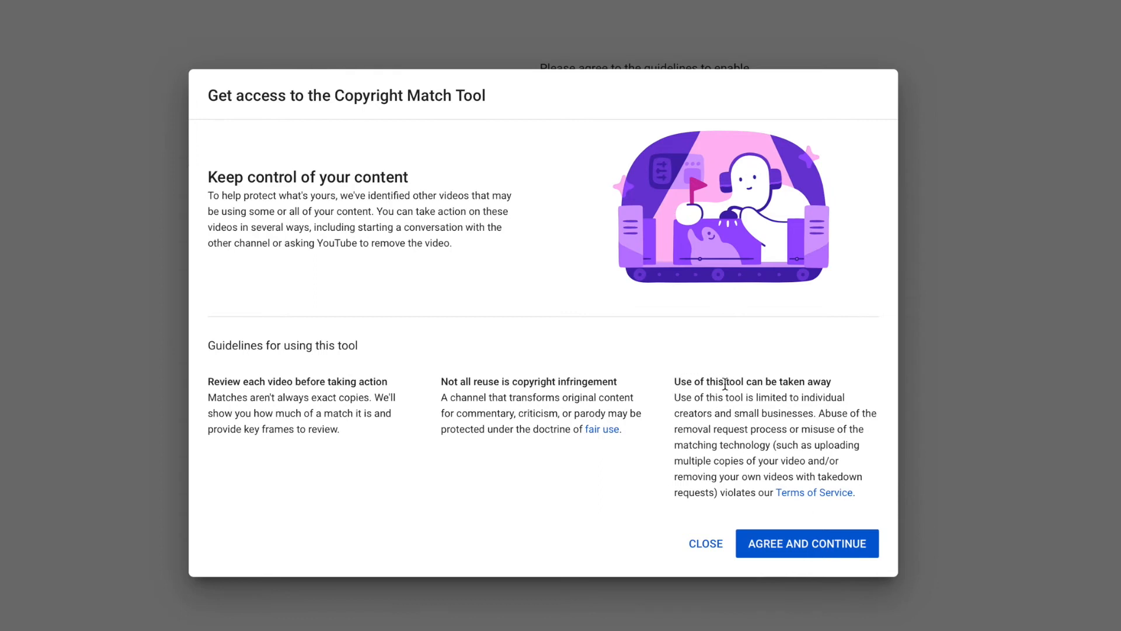
pyautogui.moveTo(821, 384)
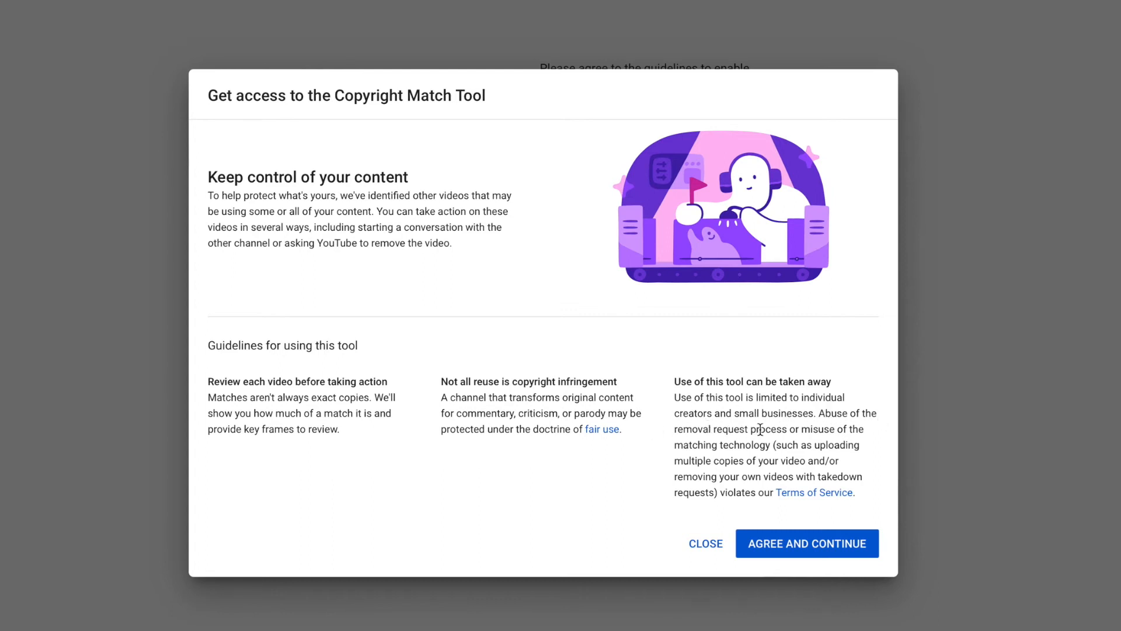
pyautogui.moveTo(855, 431)
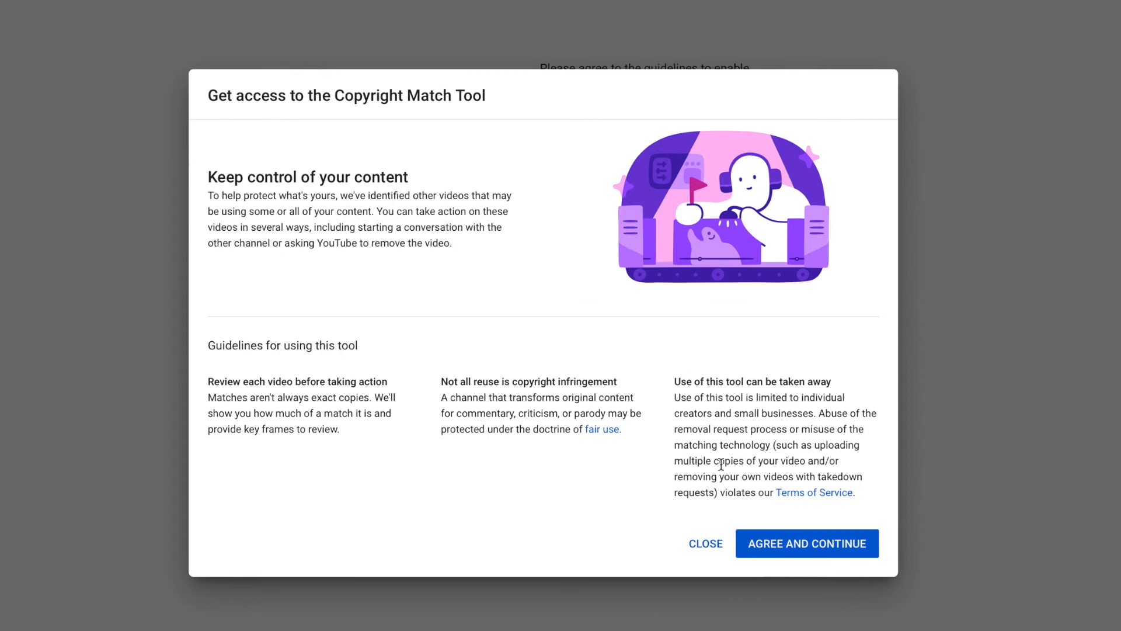
pyautogui.moveTo(794, 463)
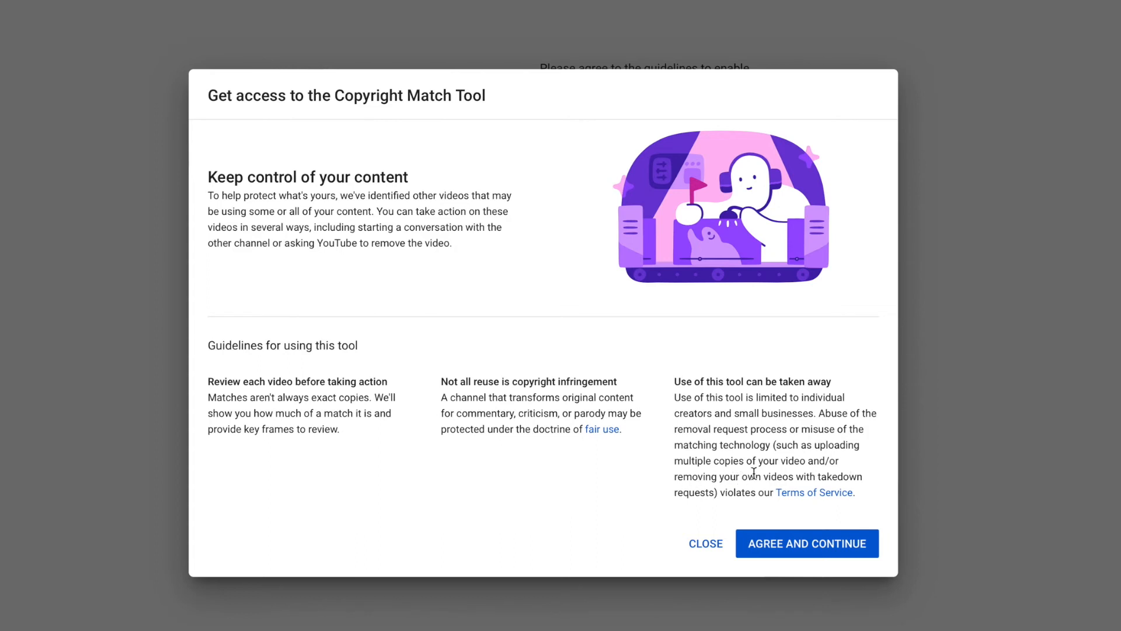
pyautogui.moveTo(687, 499)
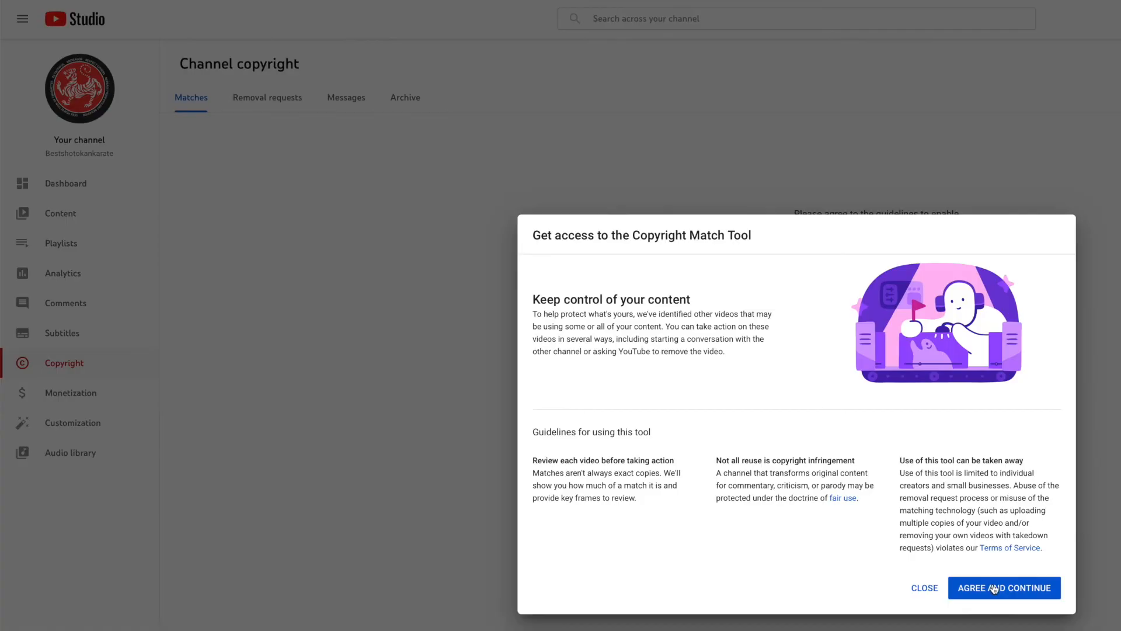
pyautogui.click(1004, 587)
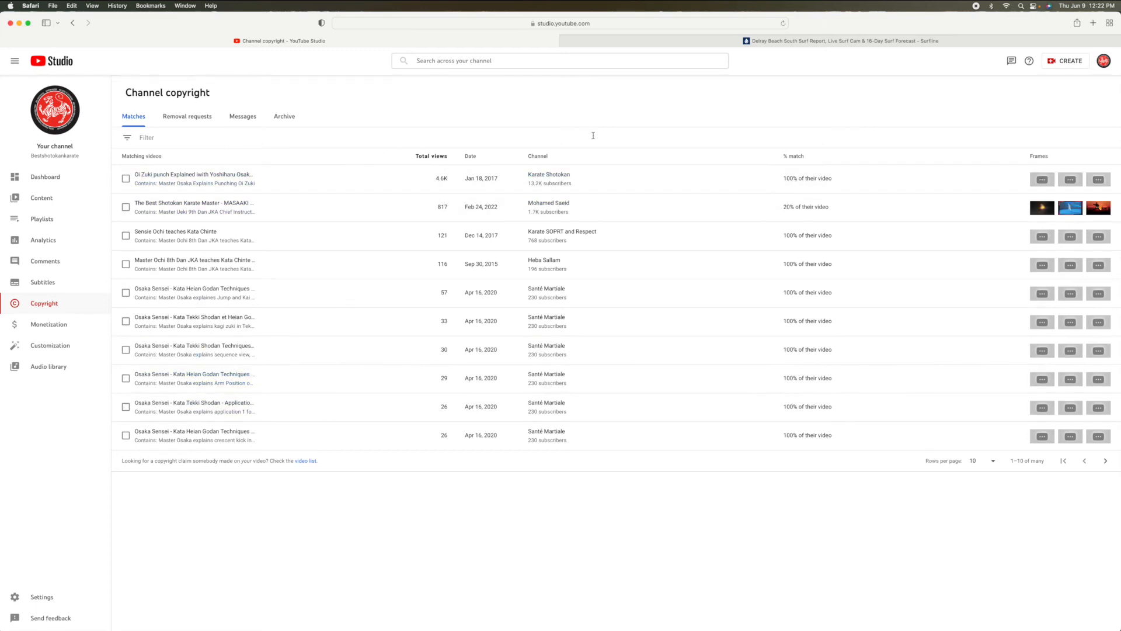
# Review the Matches tab listing other channels' videos matching the karate uploads.
pyautogui.click(126, 177)
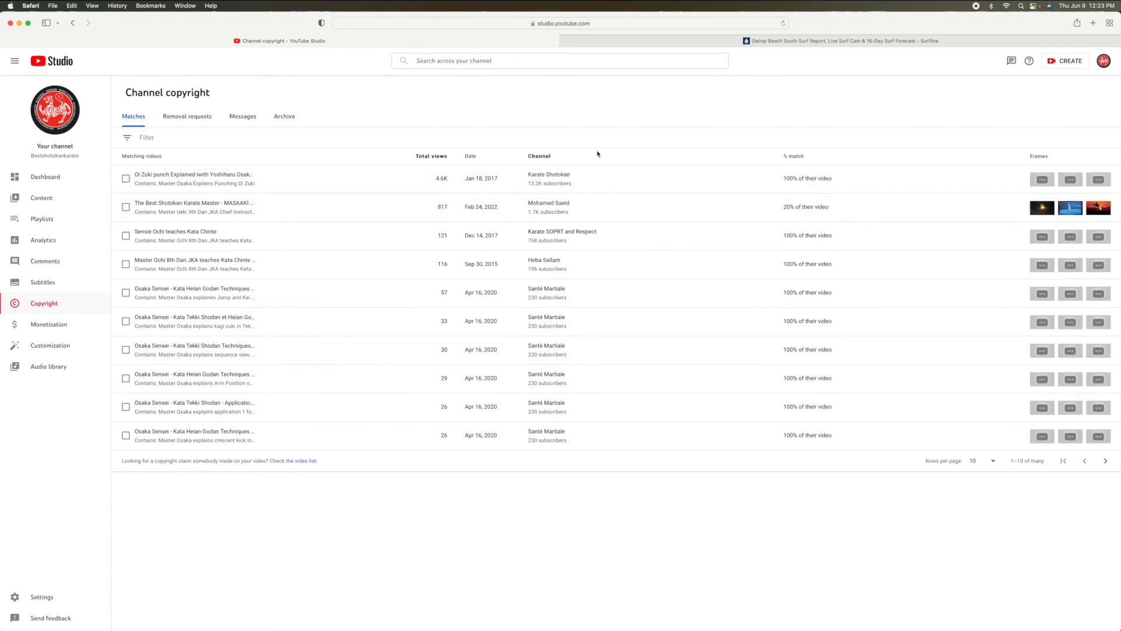
pyautogui.moveTo(662, 123)
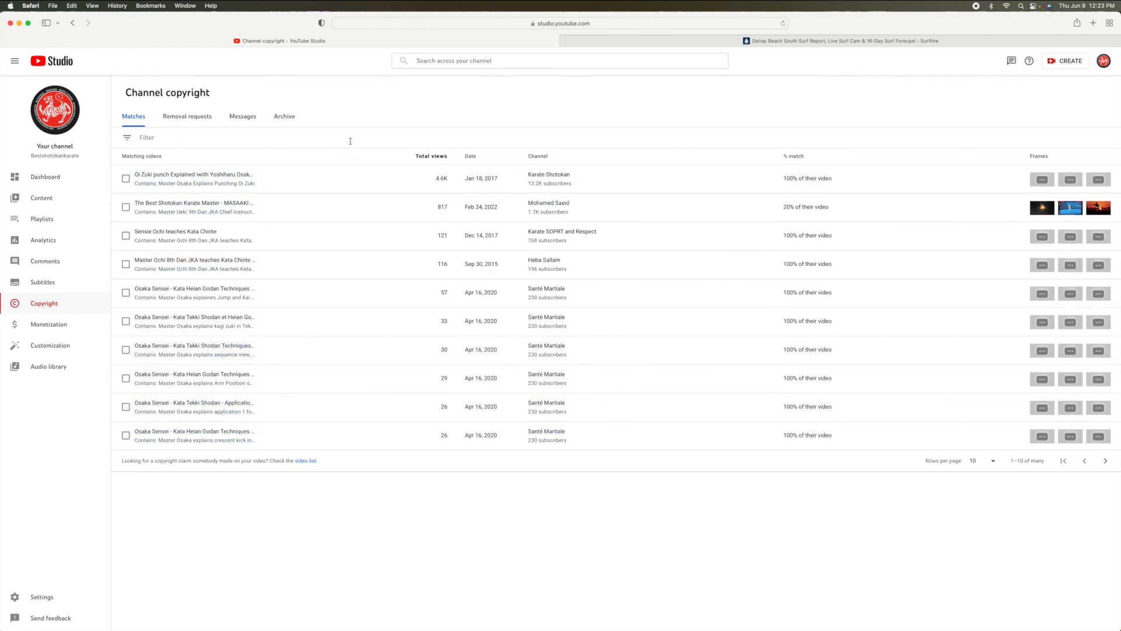
pyautogui.moveTo(299, 155)
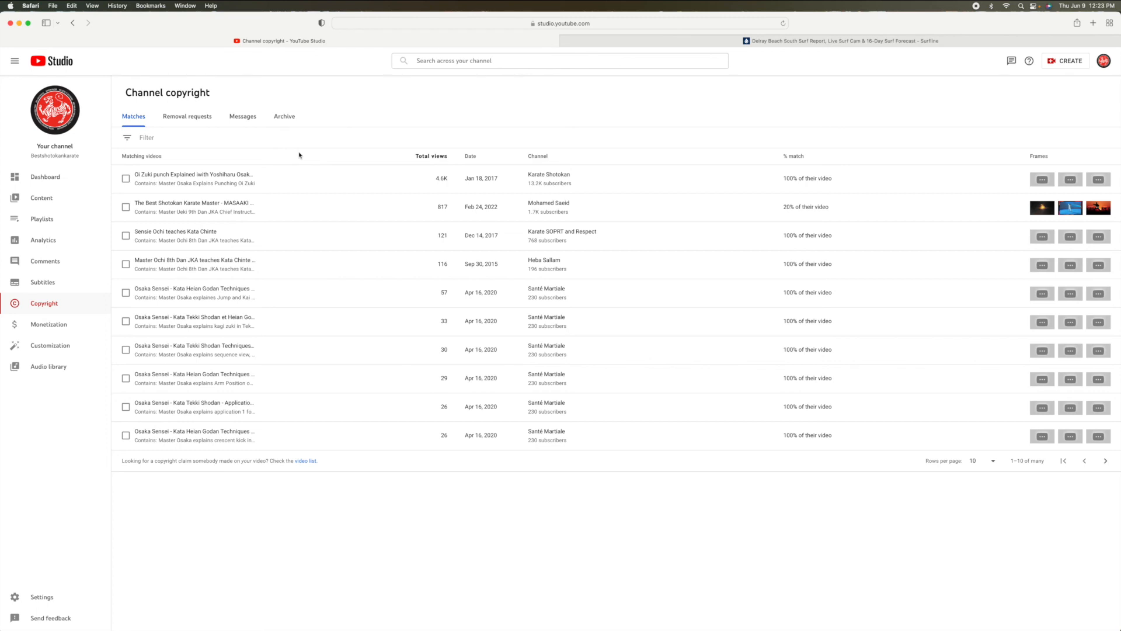
pyautogui.moveTo(751, 210)
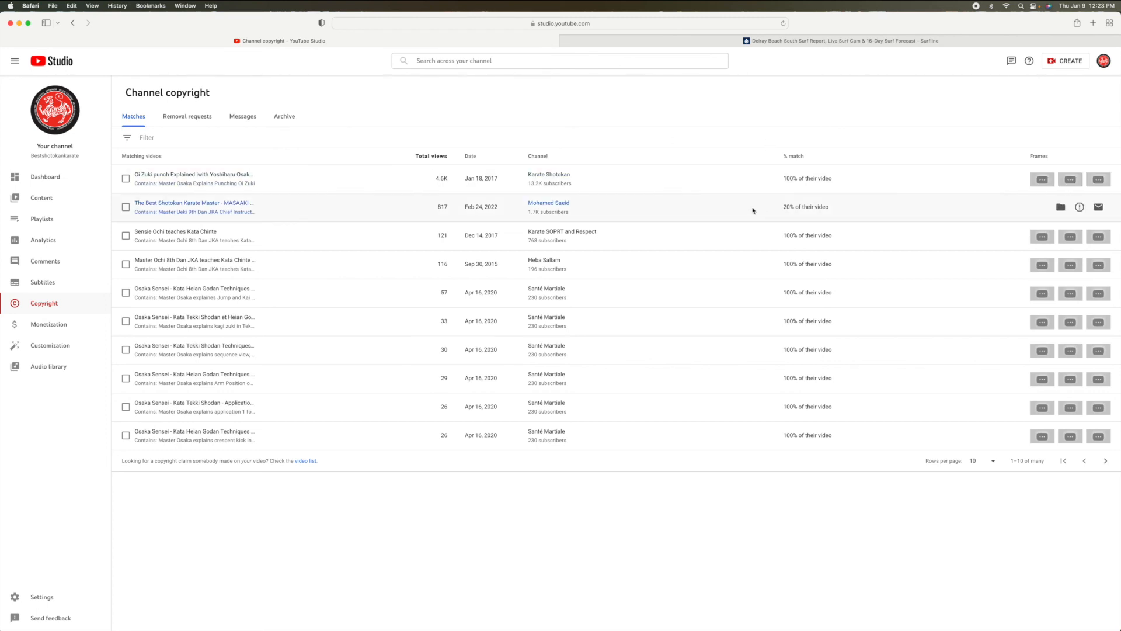